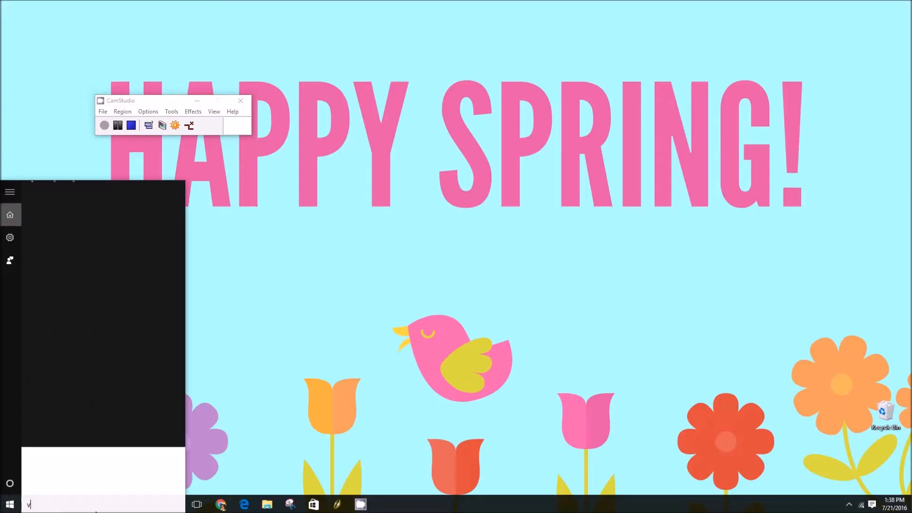
Search 'cmd' in Start and launch Command Prompt from the results
text(cmd)
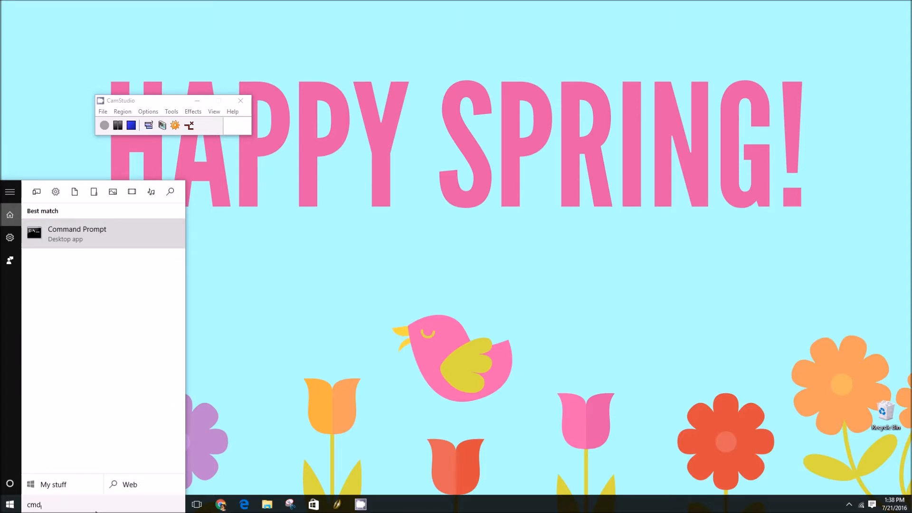
mouse_move(137, 235)
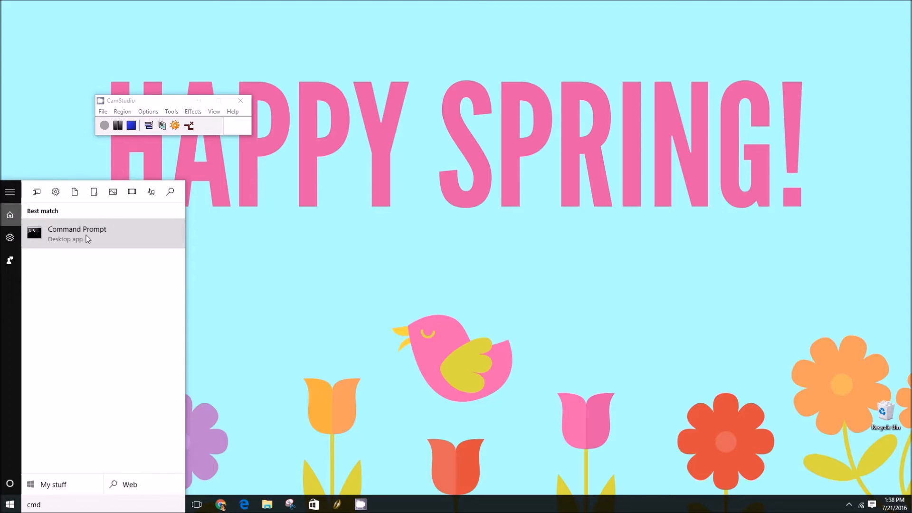
click(399, 279)
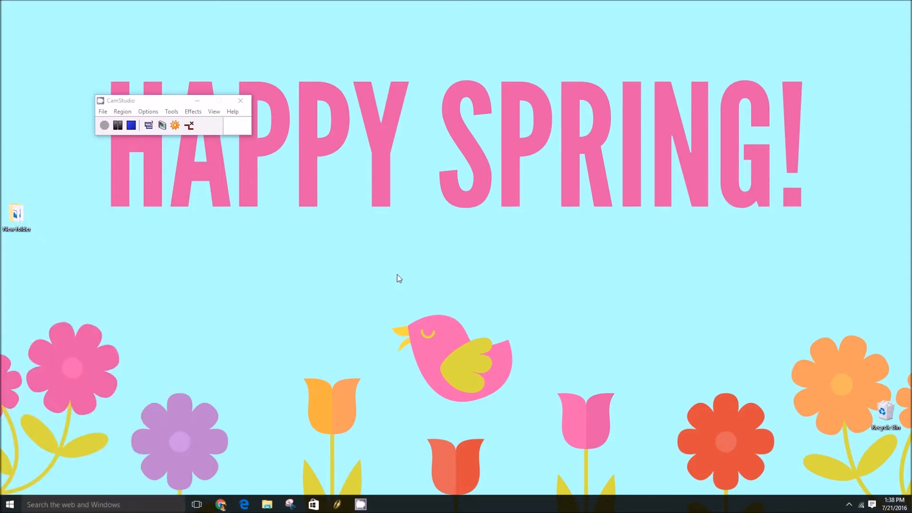
mouse_move(504, 269)
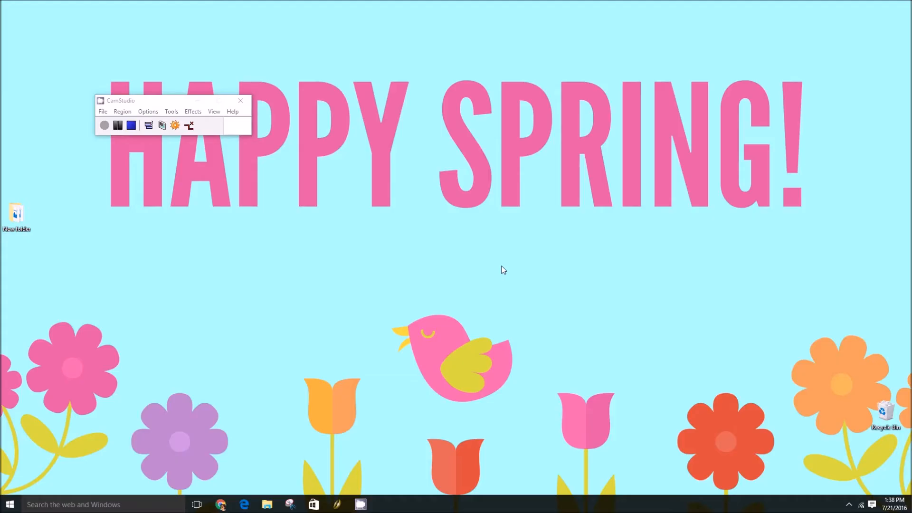
Run taskkill /f /im OneDrive.exe in the administrator prompt; process reported not found
click(382, 504)
text(taskkill /f /)
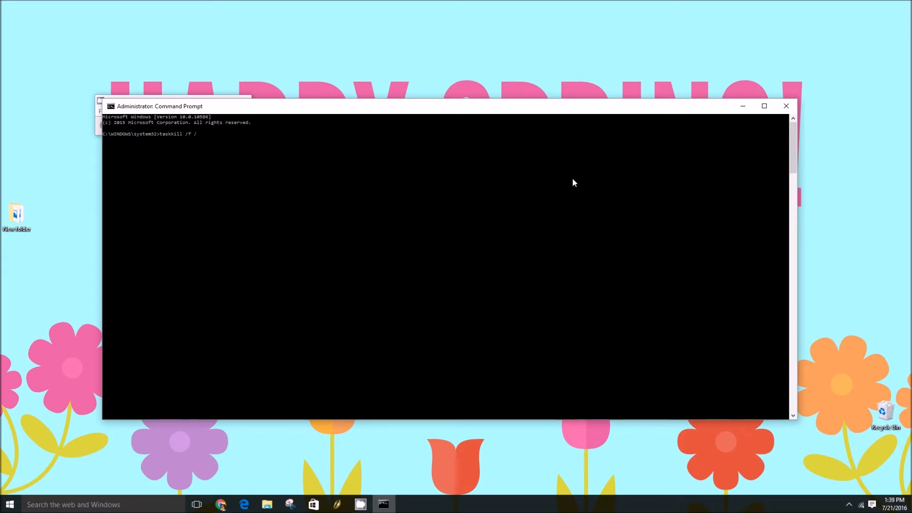
text(im)
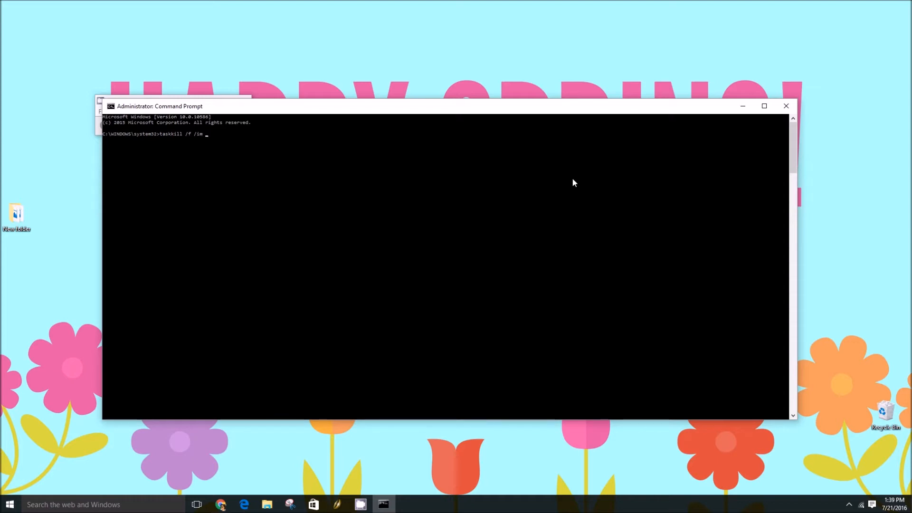
text(OneDrive.exe)
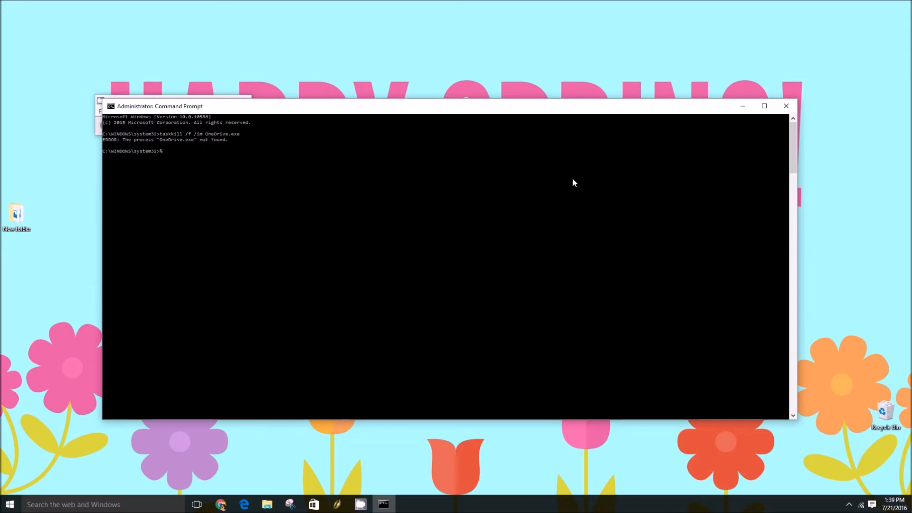
Compose %SystemRoot%\System32\OneDriveSetup.exe /uninstall at the prompt without running it
text(%Syste,)
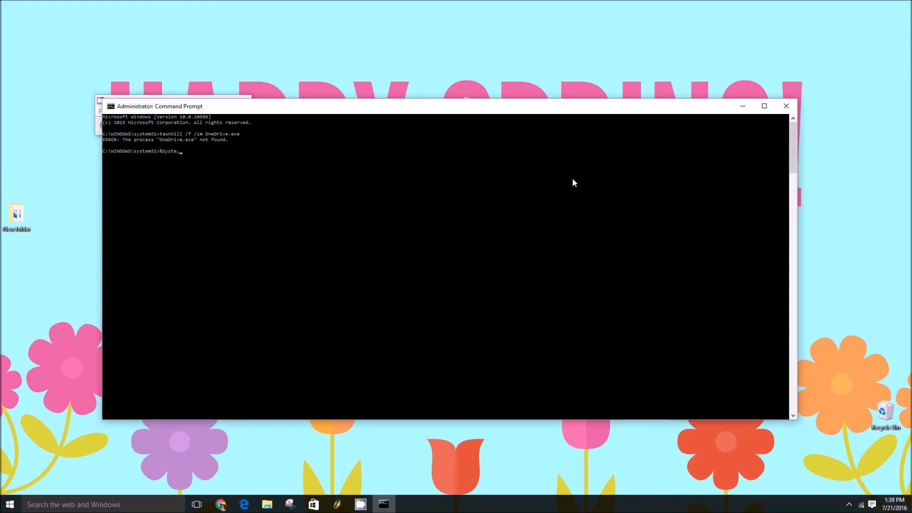
text(mRoot%)
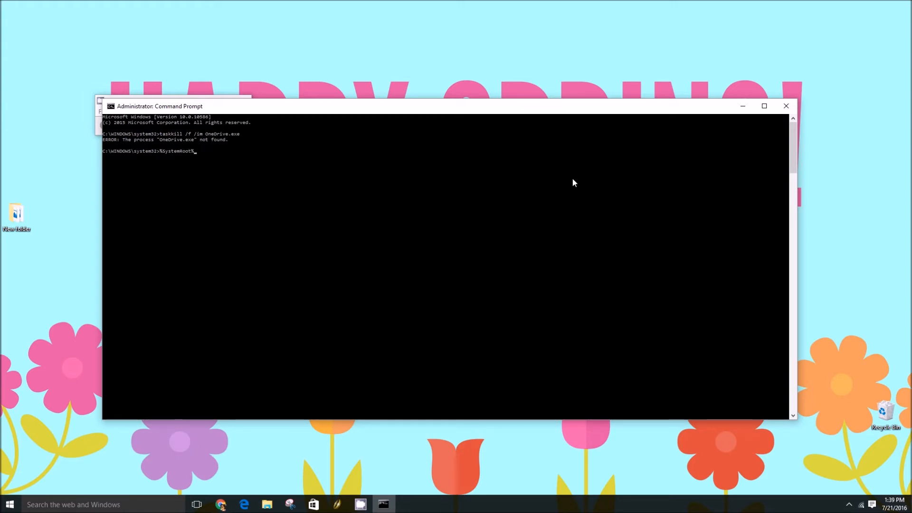
text(\Sys)
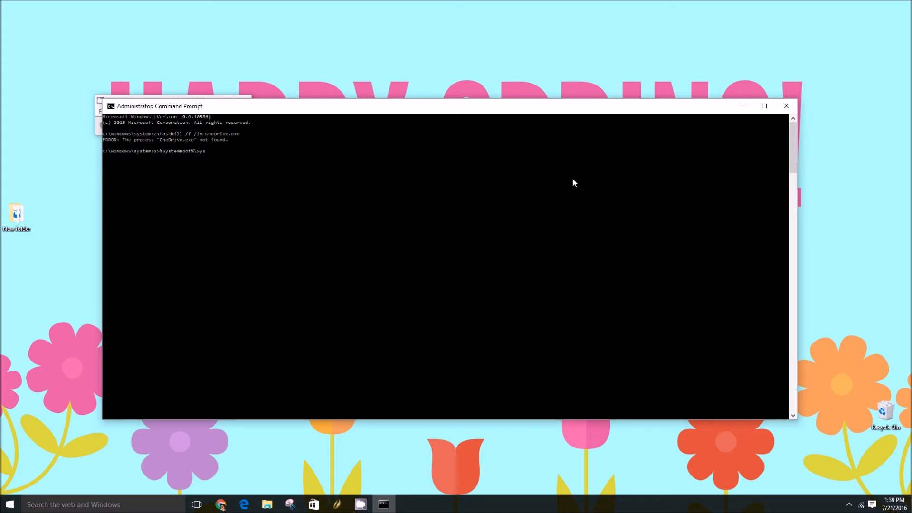
text(tem32)
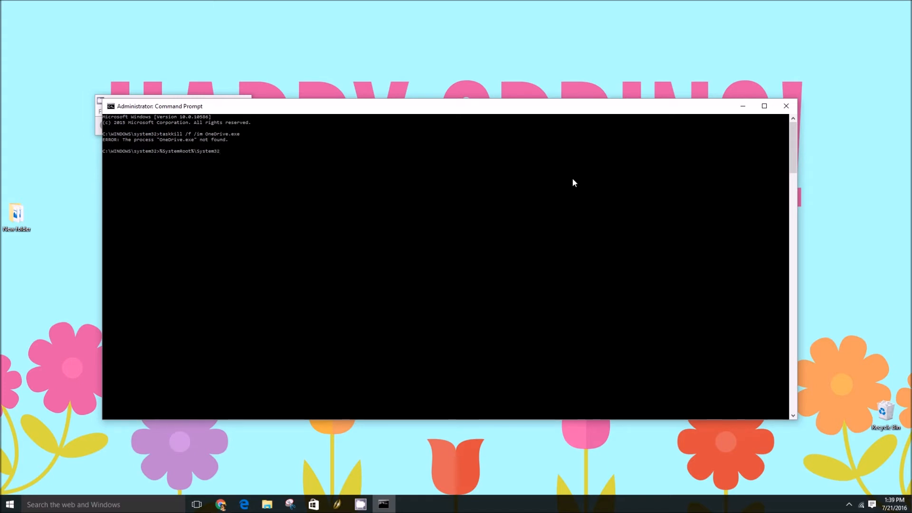
text(\)
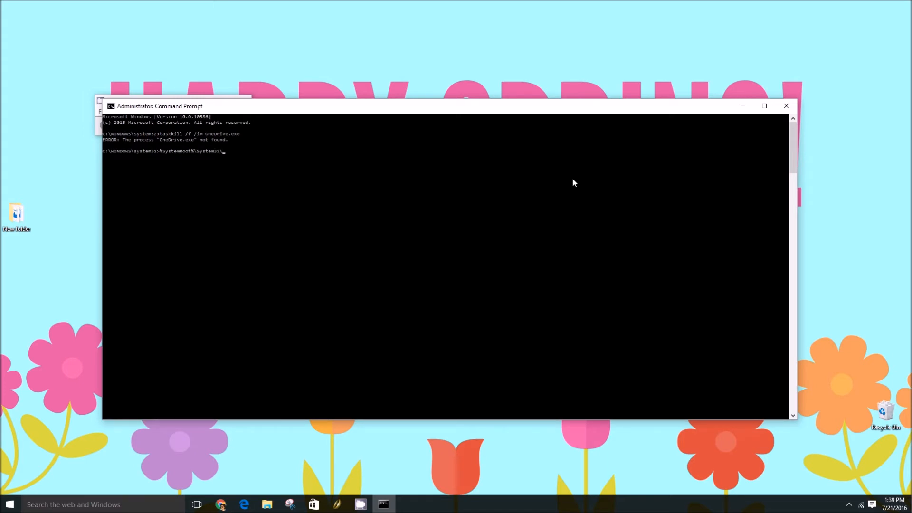
text(OneDriveSetup)
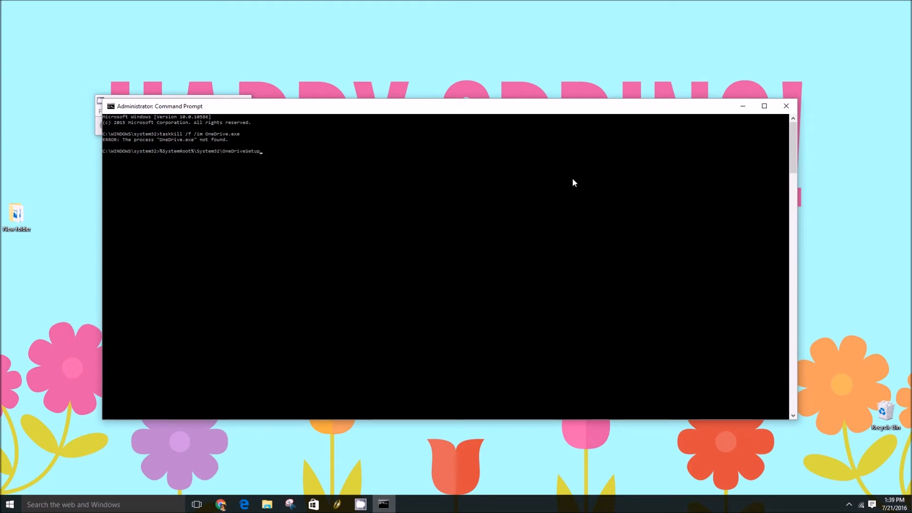
text(.exe)
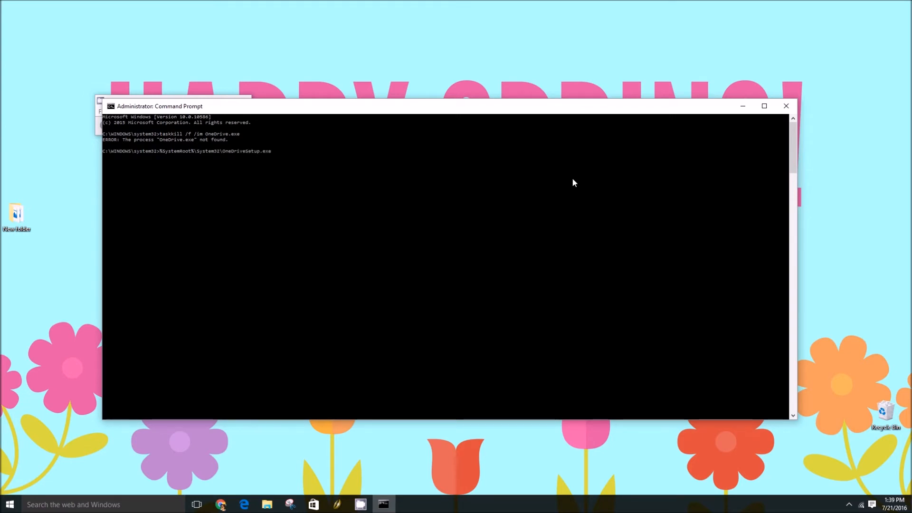
text(/)
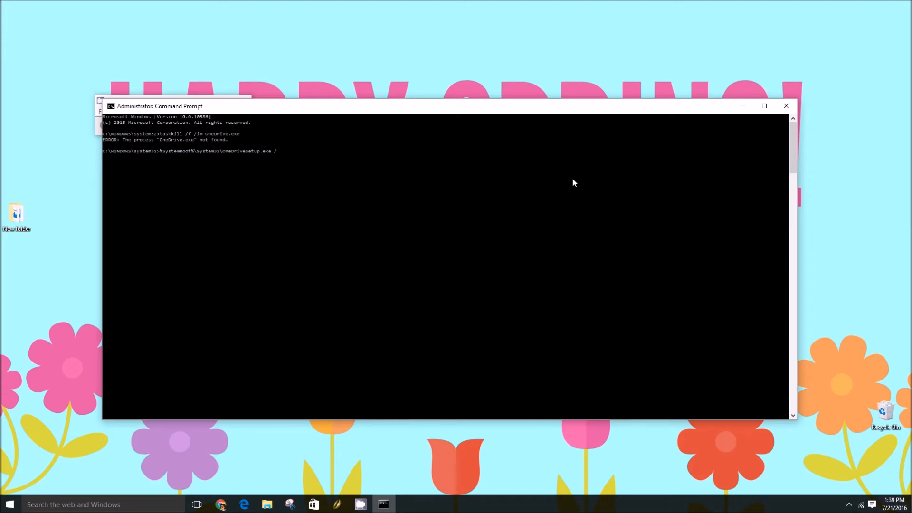
text(uninstall)
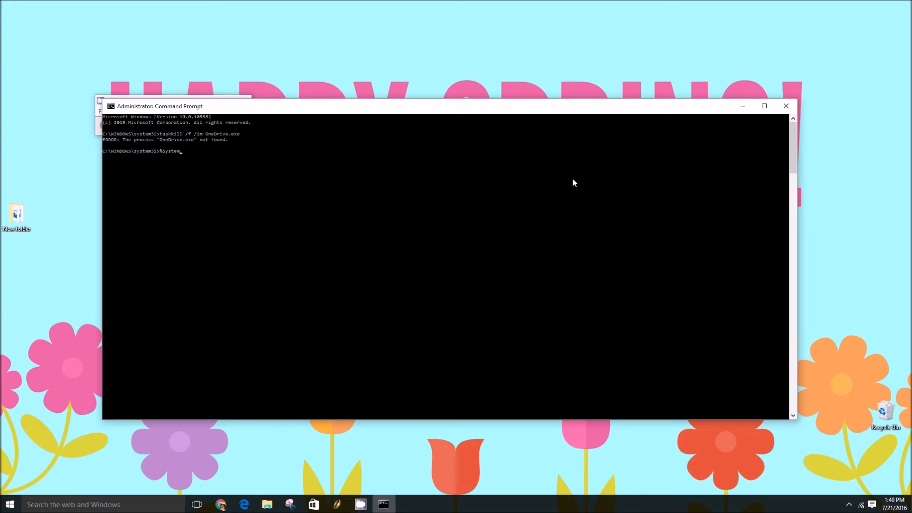
Run %SystemRoot%\SysWOW64\OneDriveSetup.exe /uninstall, returning to a fresh prompt
text(Root)
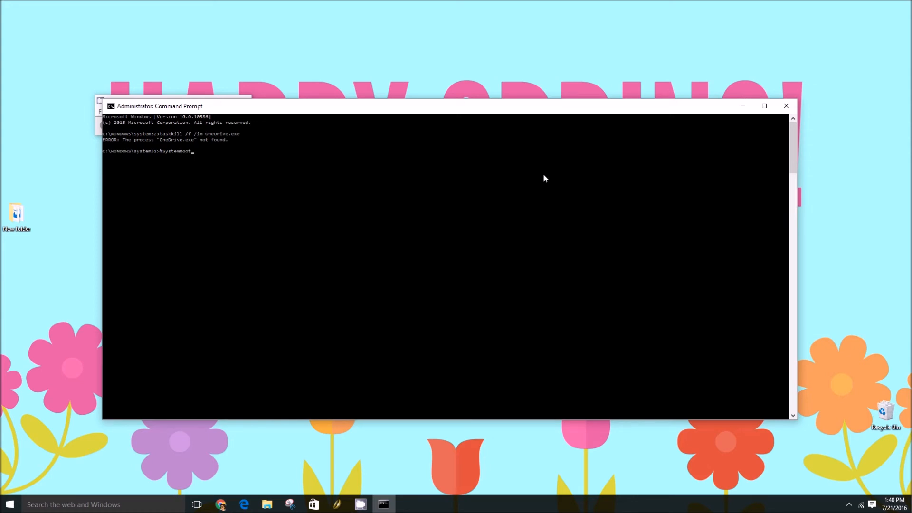
text(\)
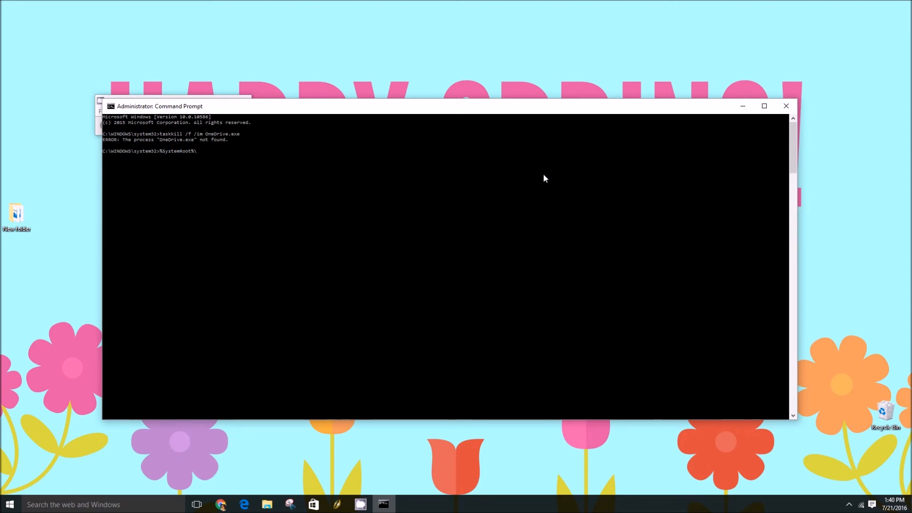
text(SysWOW64)
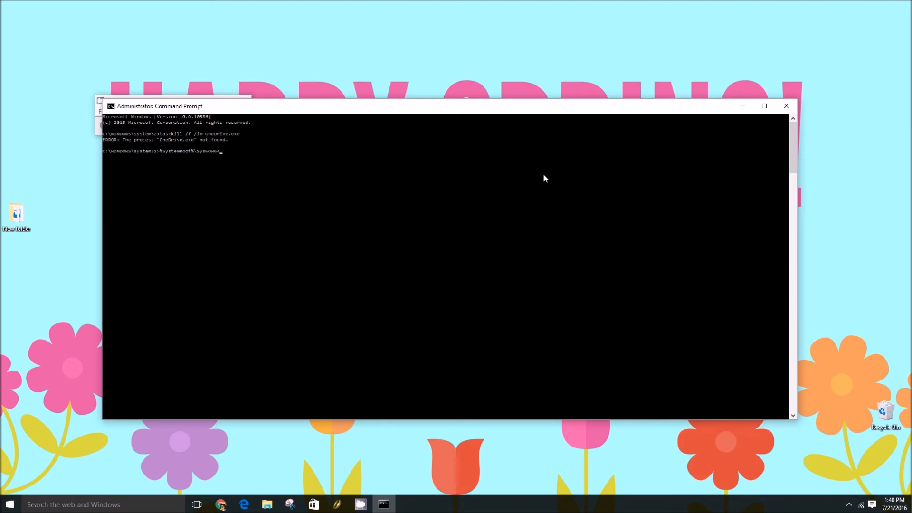
text(\OneDriveSetup.ex)
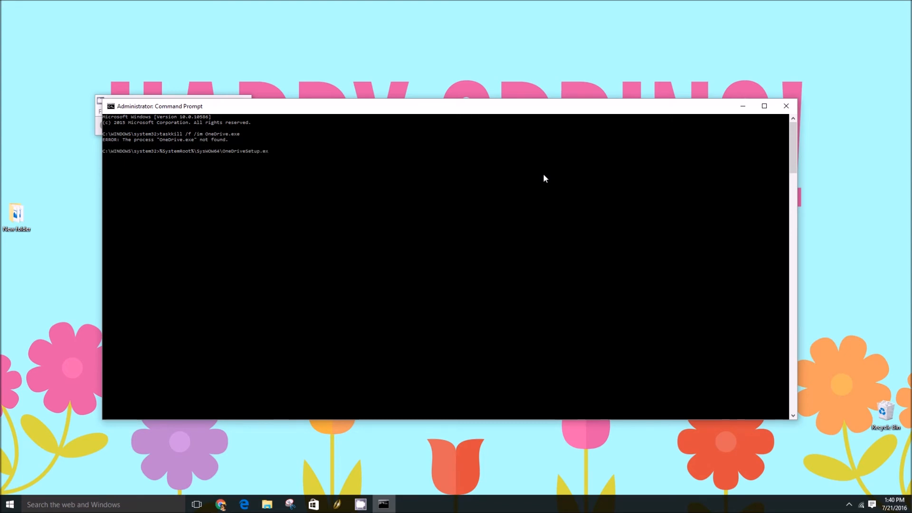
text(/uninstall)
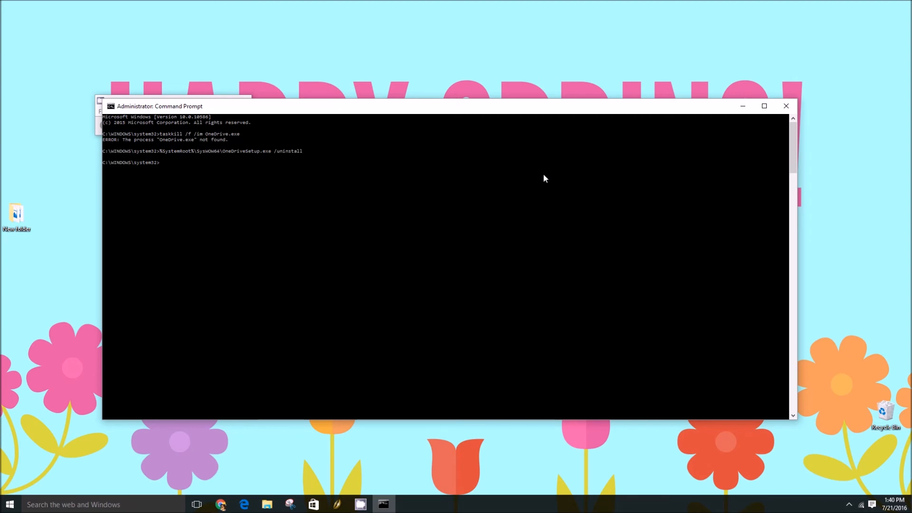
mouse_move(682, 170)
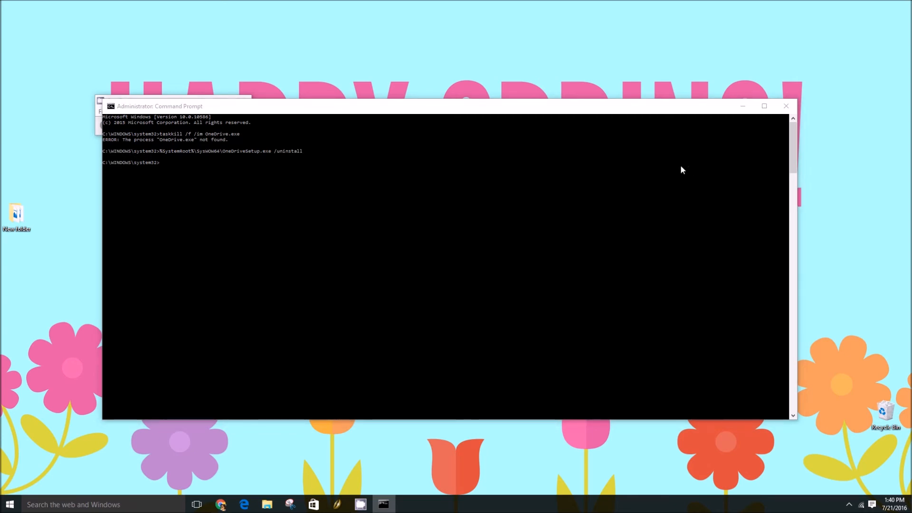
mouse_move(337, 163)
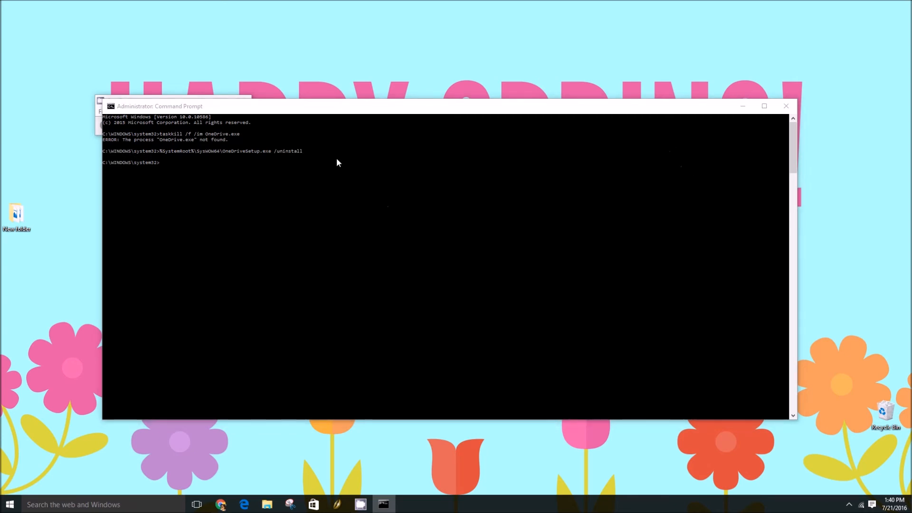
mouse_move(329, 155)
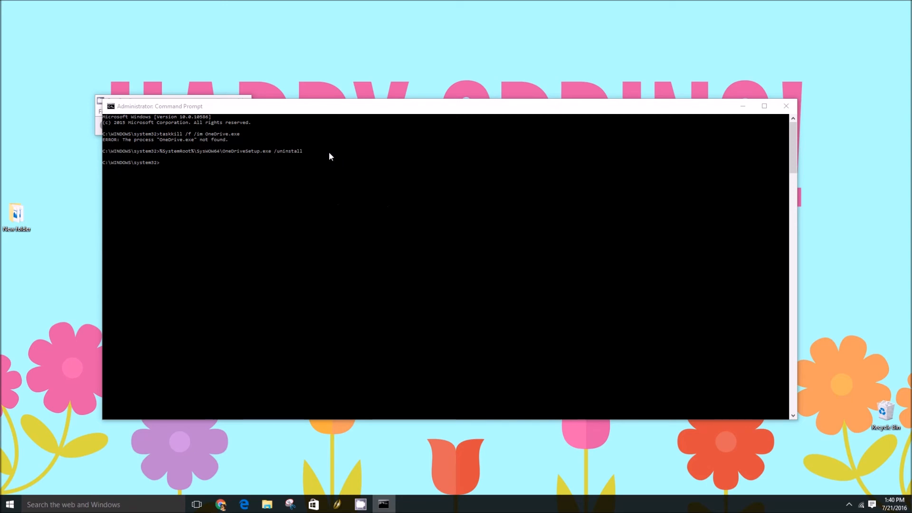
mouse_move(301, 186)
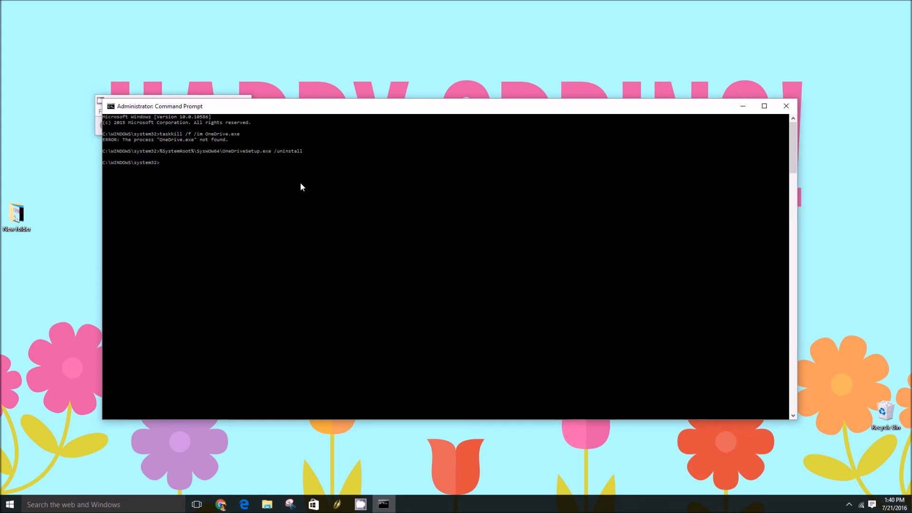
mouse_move(274, 89)
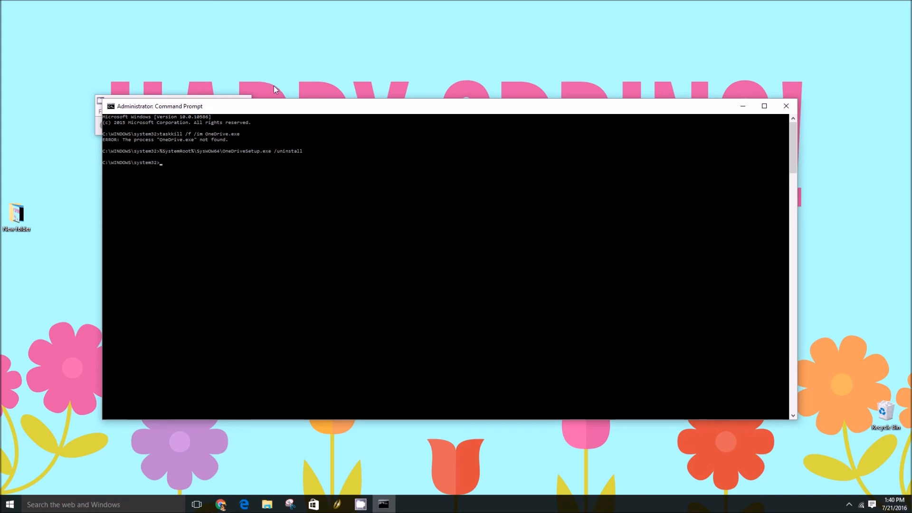